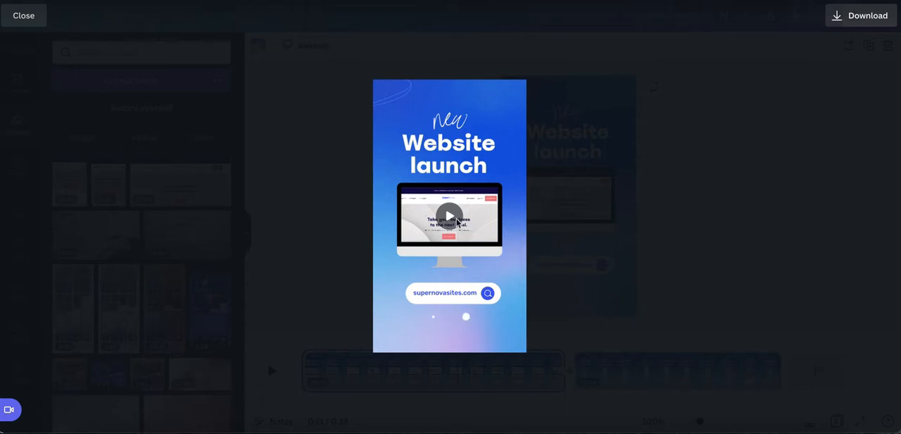
- Play the 'New Website launch' reel preview and scrub forward along the playback bar
left_click(449, 215)
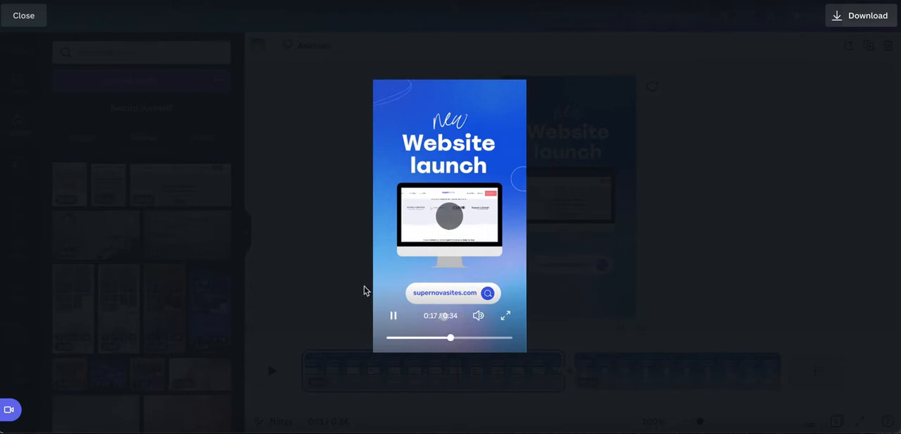
left_click_drag(449, 338, 479, 338)
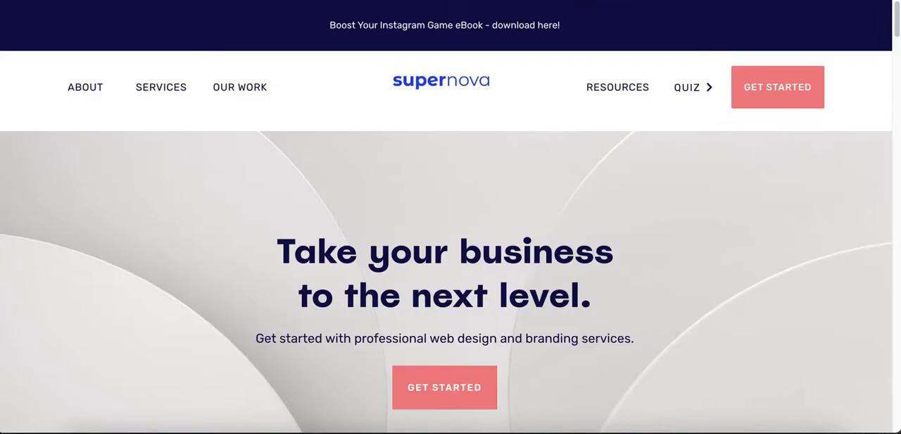
mouse_move(223, 217)
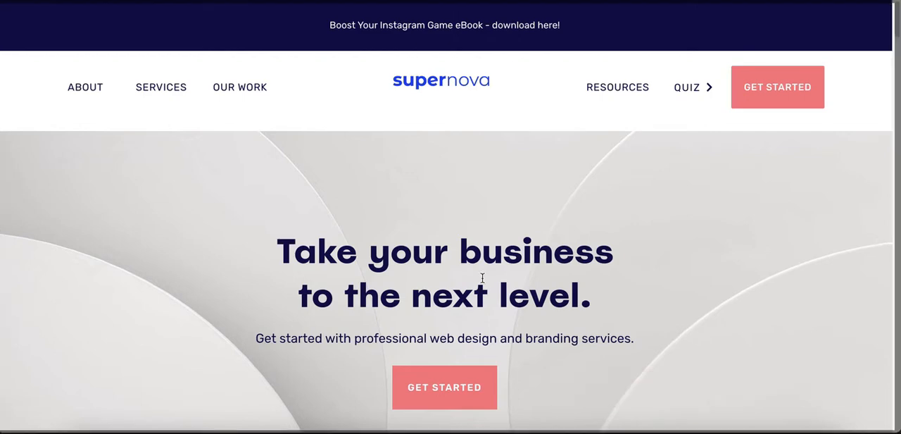
- Scroll the desktop-size Supernova homepage down to the web design section while screen recording
scroll("down", 3)
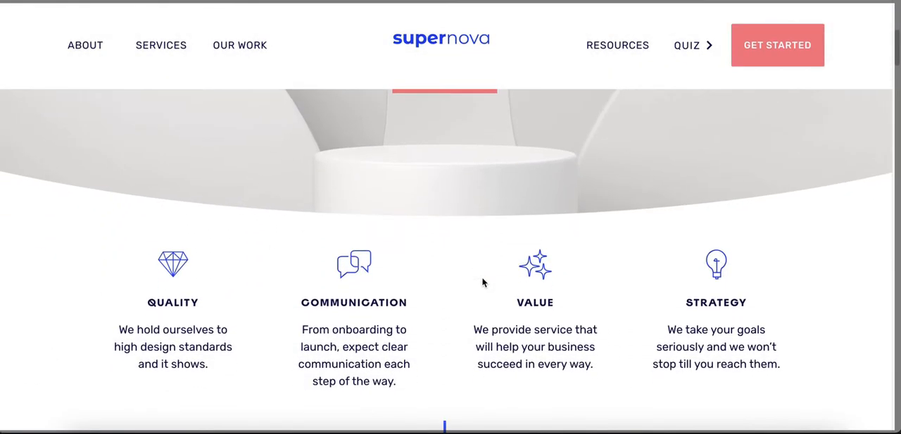
scroll("down", 3)
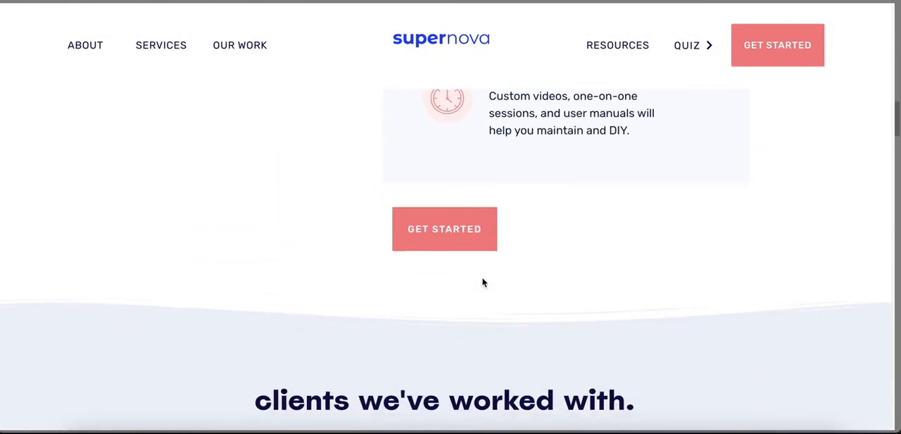
scroll("down", 3)
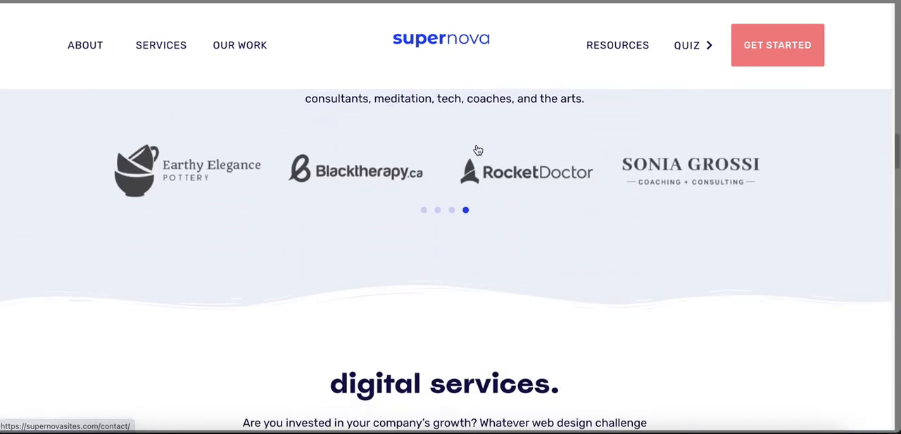
scroll("down", 3)
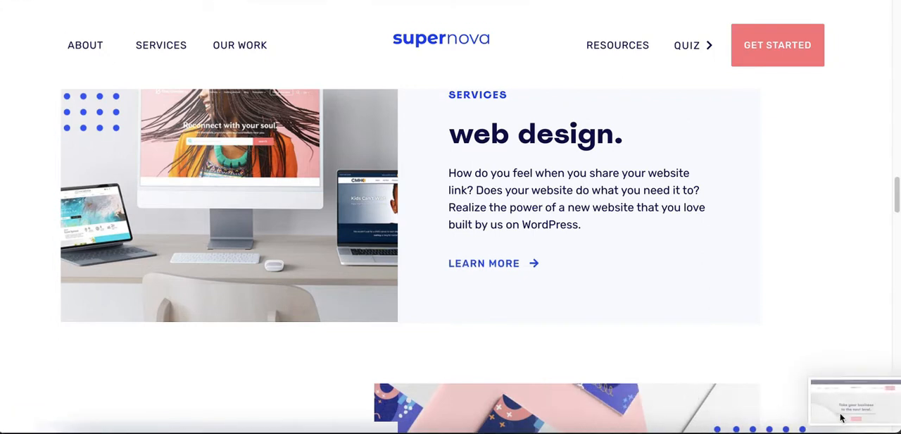
mouse_move(563, 335)
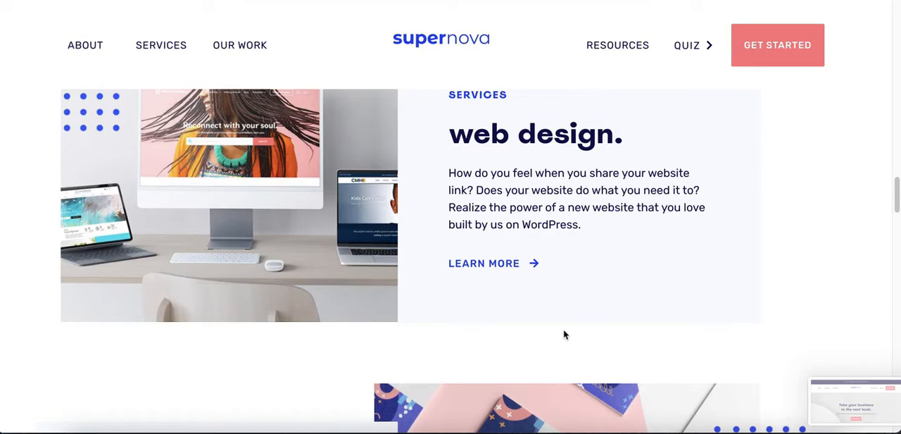
scroll("up", 3)
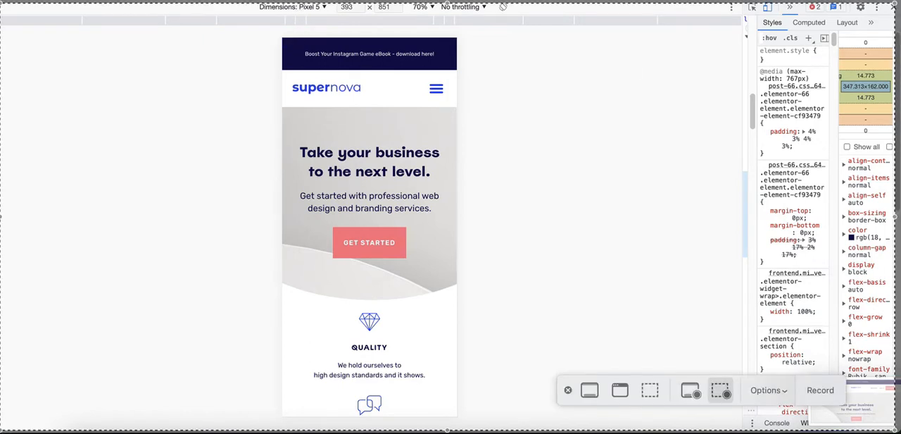
- Record the Pixel 5 phone view of the Supernova homepage, scrolling down to the branding section
left_click_drag(461, 218, 462, 218)
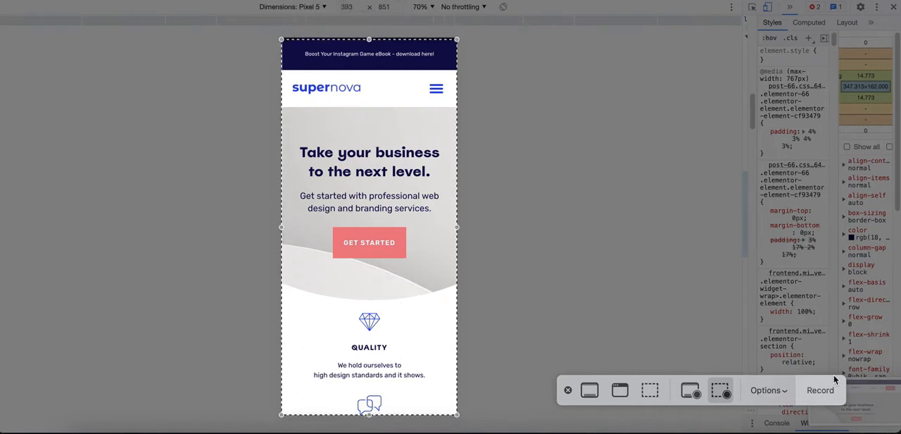
scroll("down", 3)
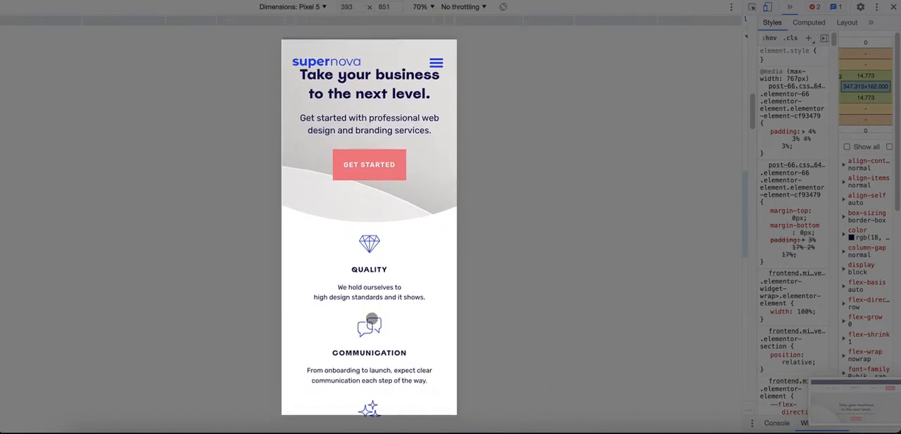
left_click(436, 62)
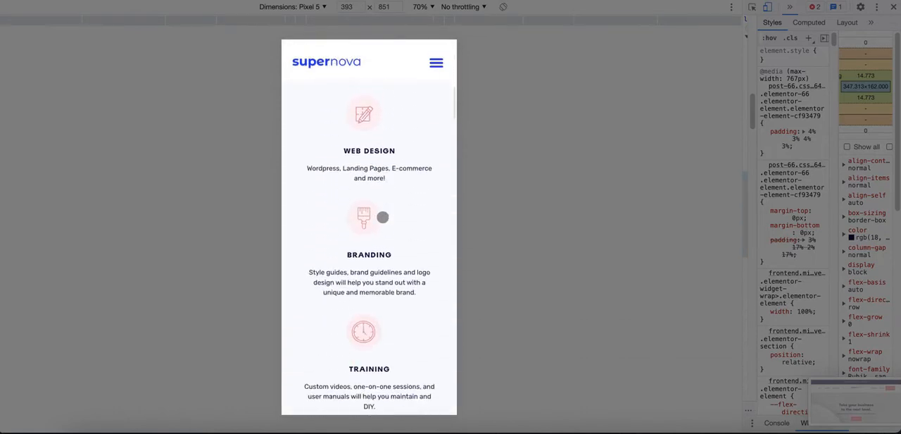
scroll("down", 3)
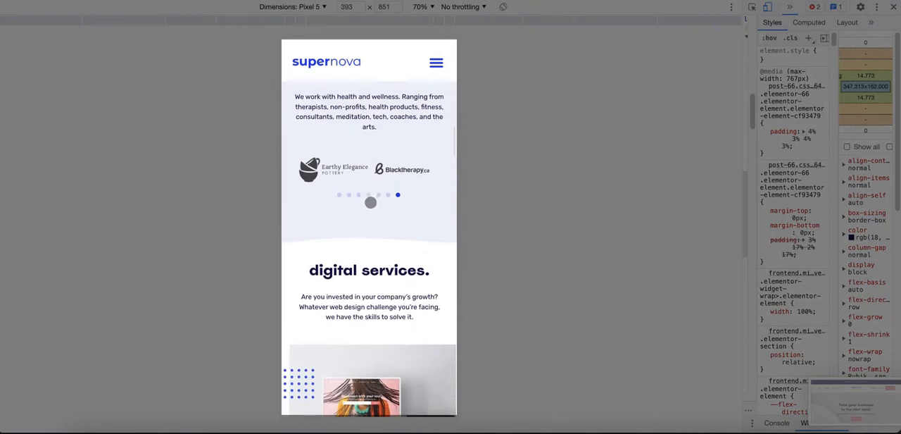
scroll("down", 3)
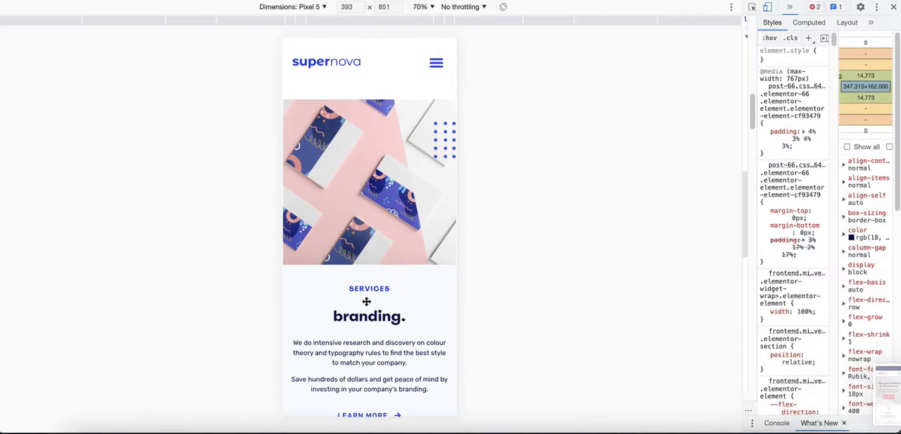
mouse_move(142, 36)
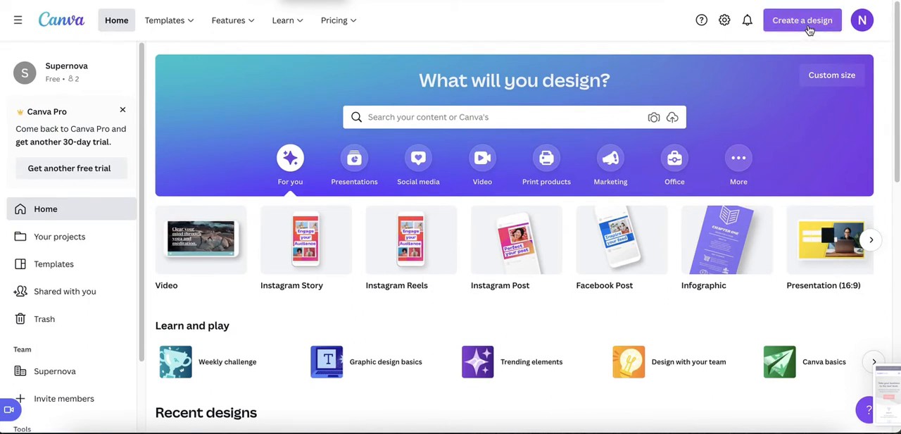
- Show Canva's Create a design list and browse the suggested sizes
left_click(802, 20)
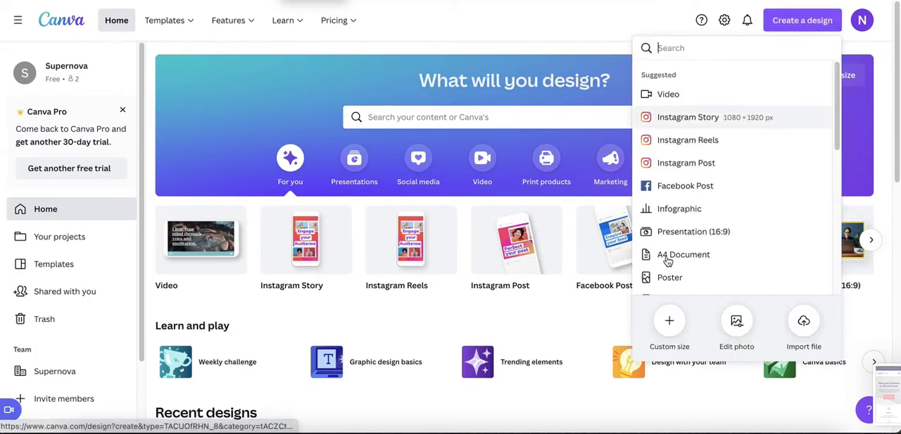
mouse_move(684, 163)
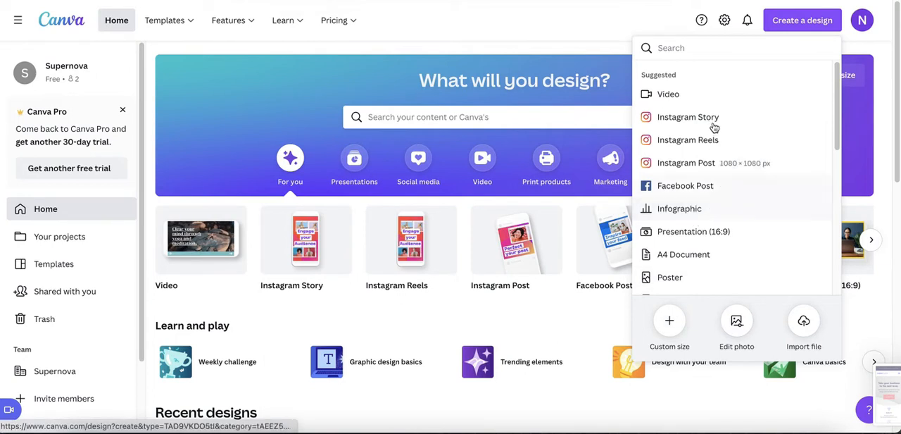
mouse_move(709, 166)
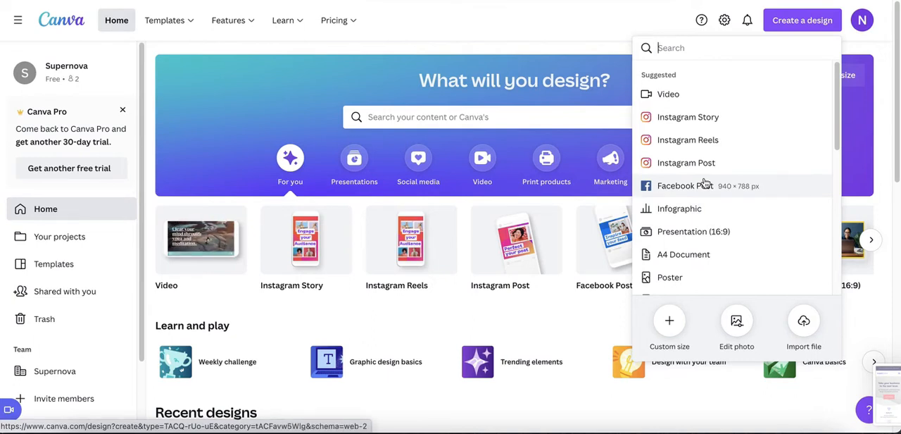
scroll("down", 3)
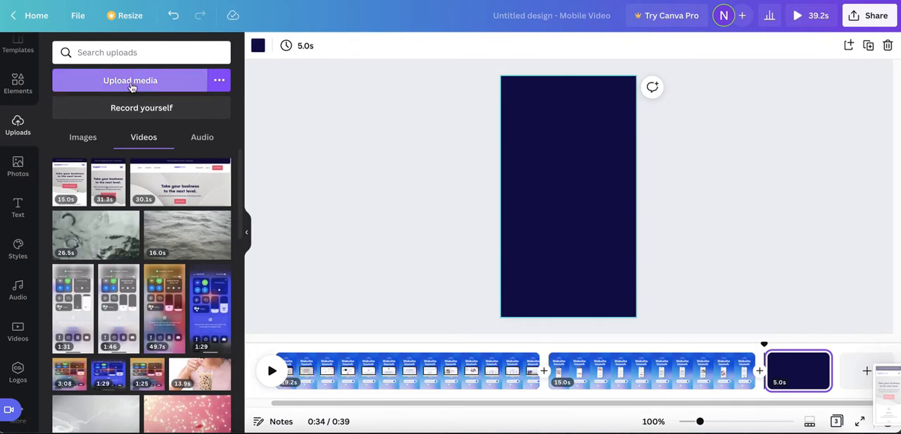
- Add a desktop monitor frame and a phone-shaped frame to the blank navy third page
left_click(17, 83)
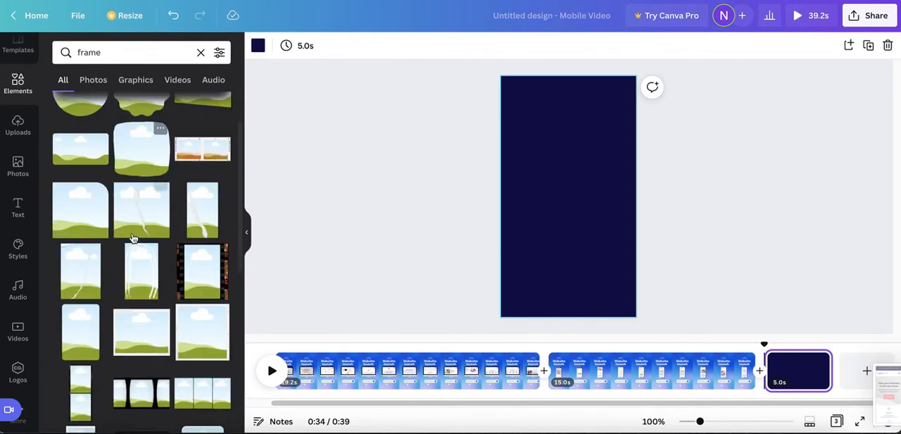
scroll("down", 3)
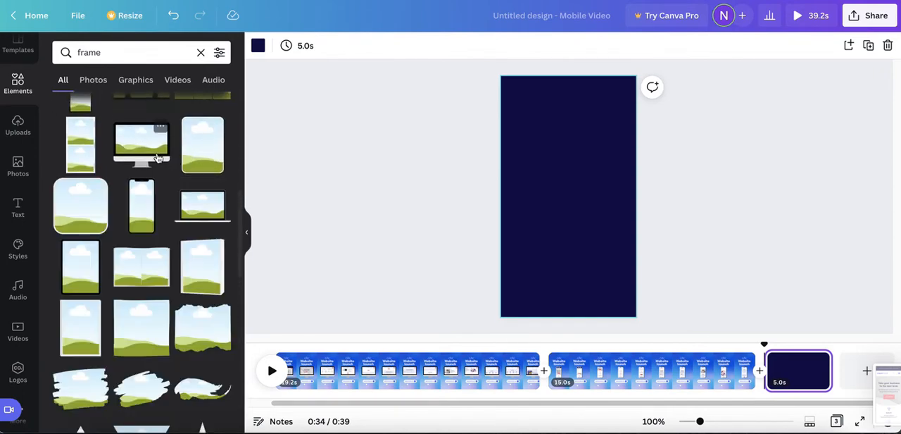
left_click(141, 144)
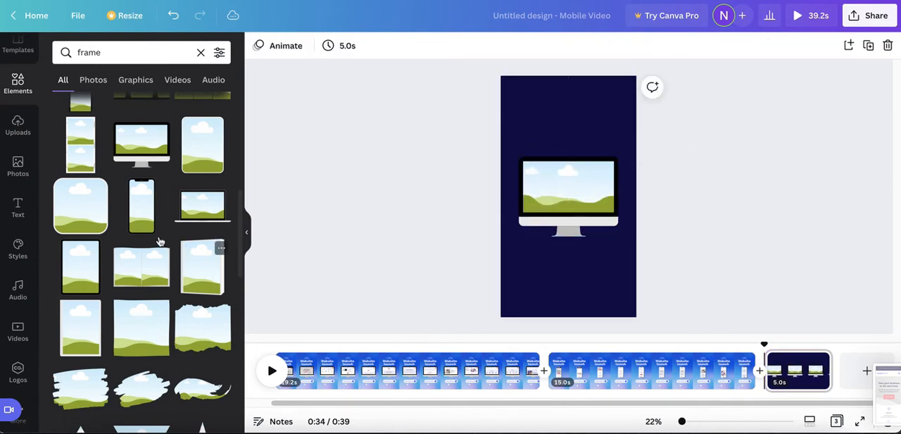
left_click(568, 194)
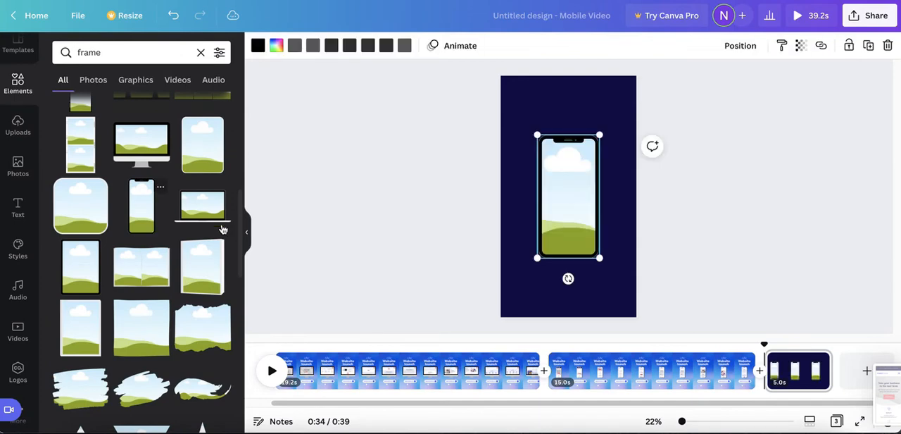
- Place the mobile homepage recording in the phone frame and trim it to 15.0 s
left_click(17, 125)
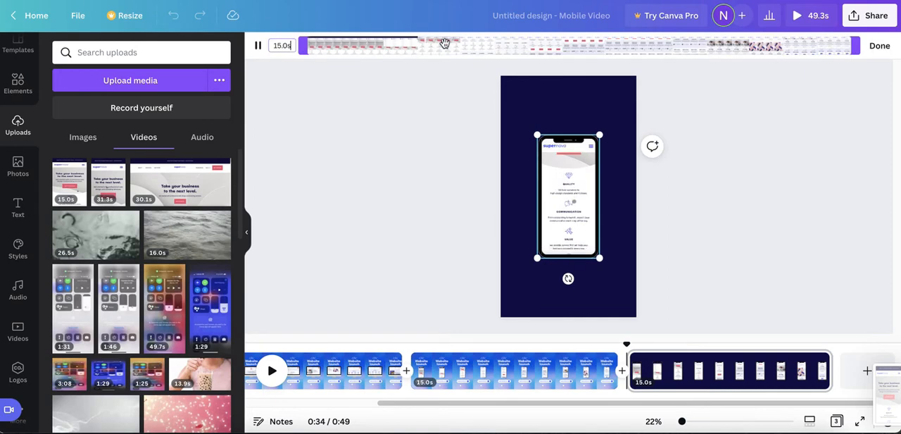
left_click_drag(444, 45, 589, 45)
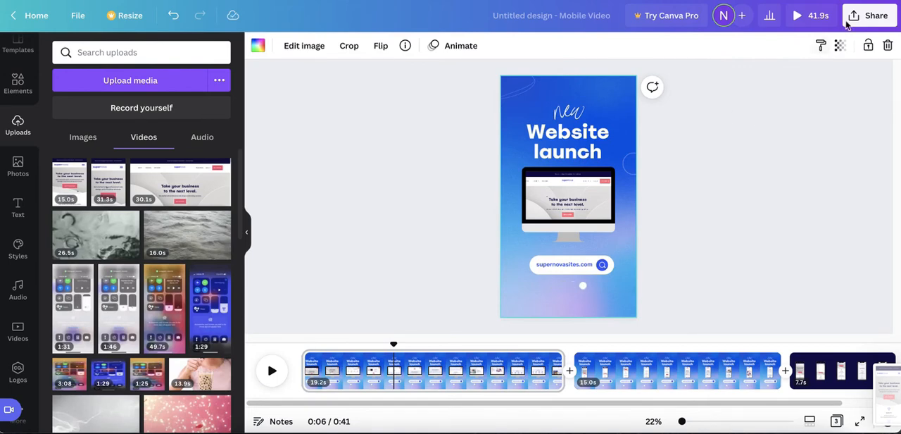
- Go to Share > Download and choose MP4 Video as the file type for all three pages
left_click(869, 14)
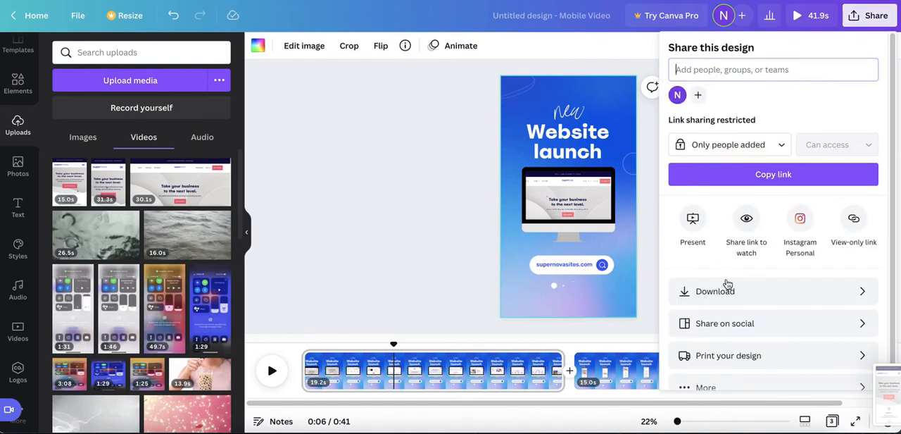
left_click(716, 290)
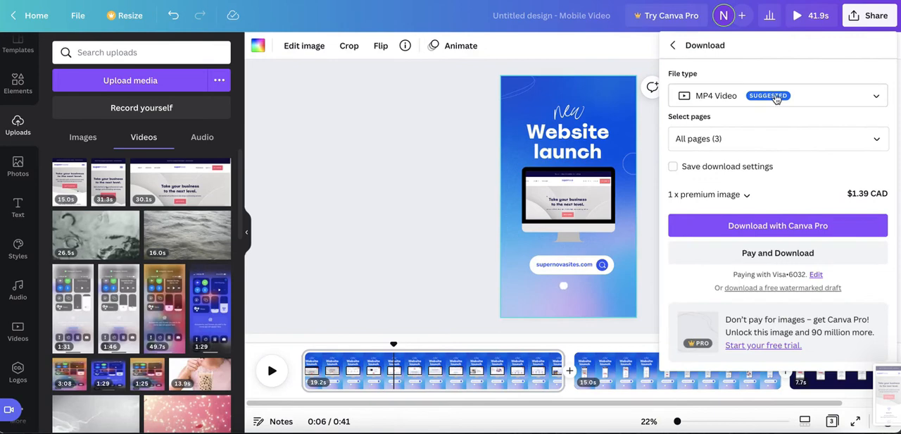
left_click(777, 96)
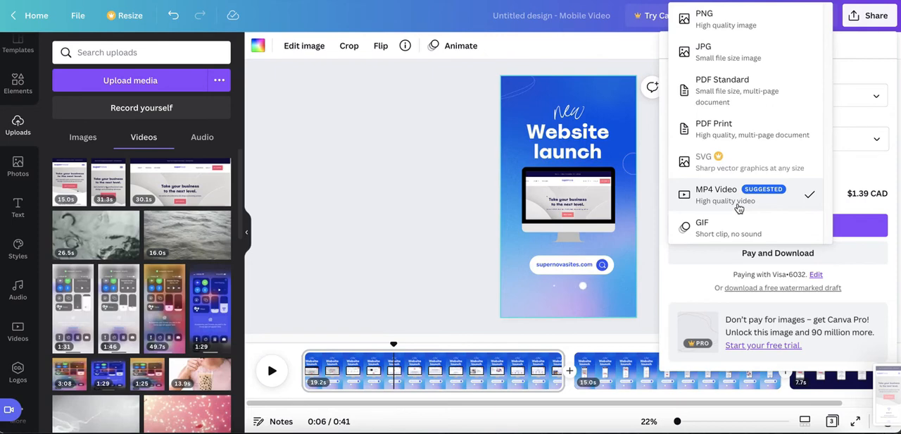
mouse_move(712, 191)
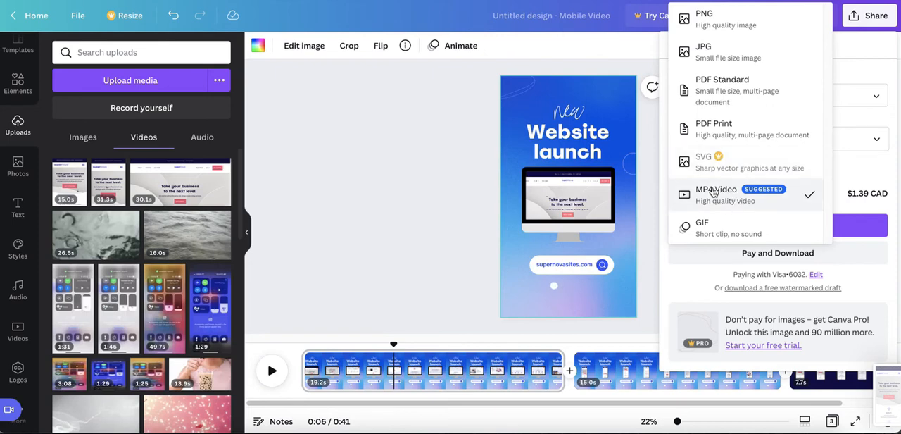
mouse_move(716, 227)
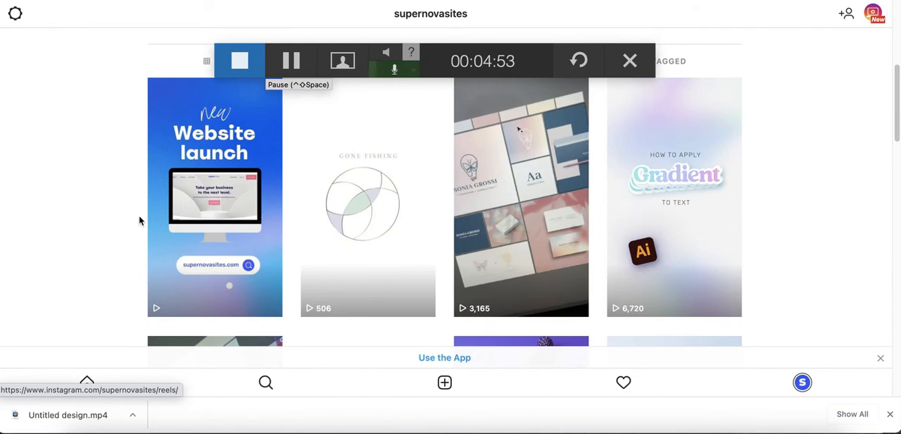
mouse_move(178, 228)
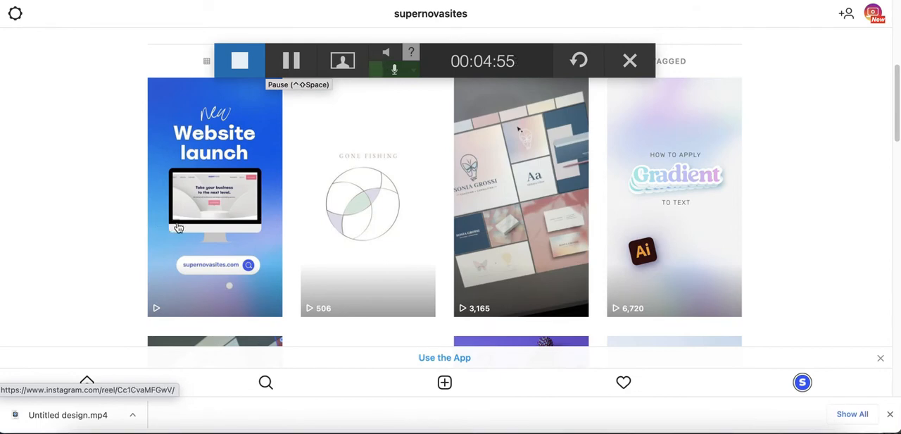
- Open the Website launch reel from the supernovasites reels grid and play it
left_click(214, 197)
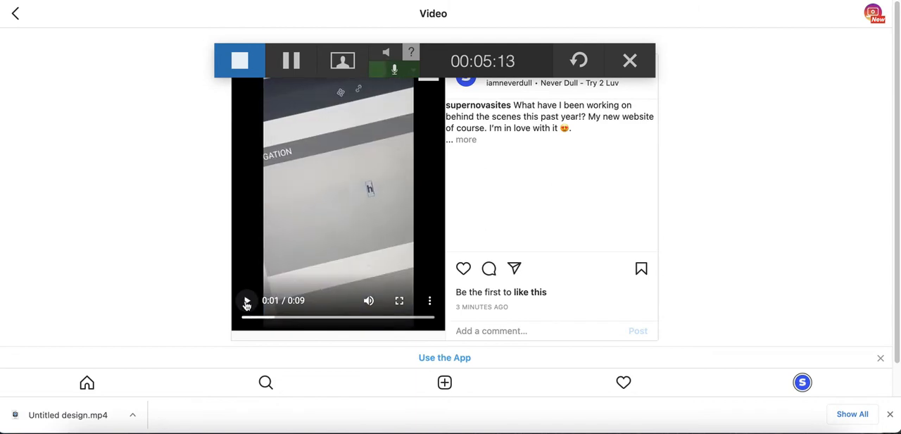
left_click(246, 300)
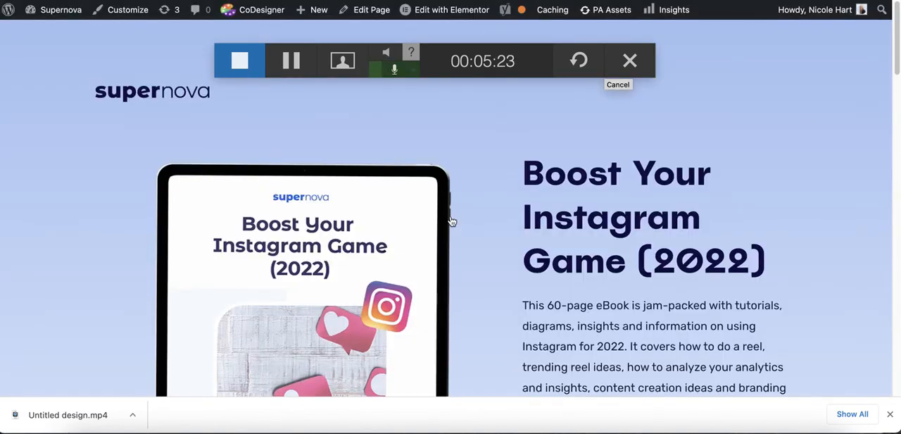
mouse_move(454, 225)
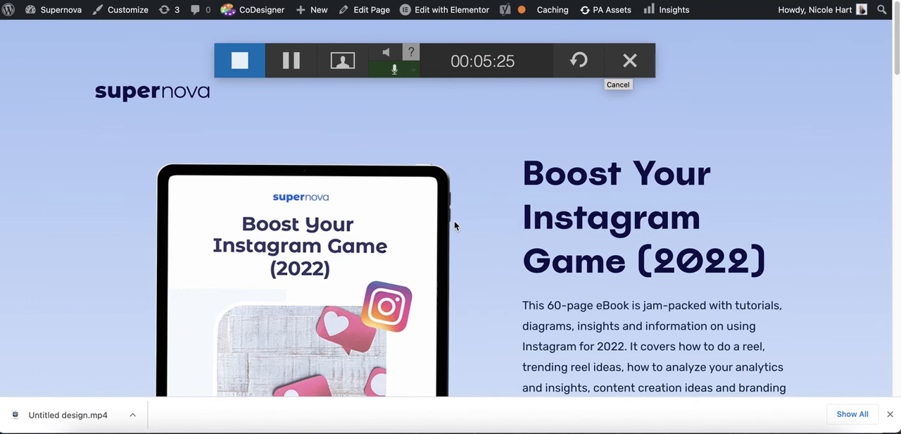
- Scroll the Supernova ebook landing page past Download to the 'Tips, diagrams and tutorials on' section
scroll("down", 3)
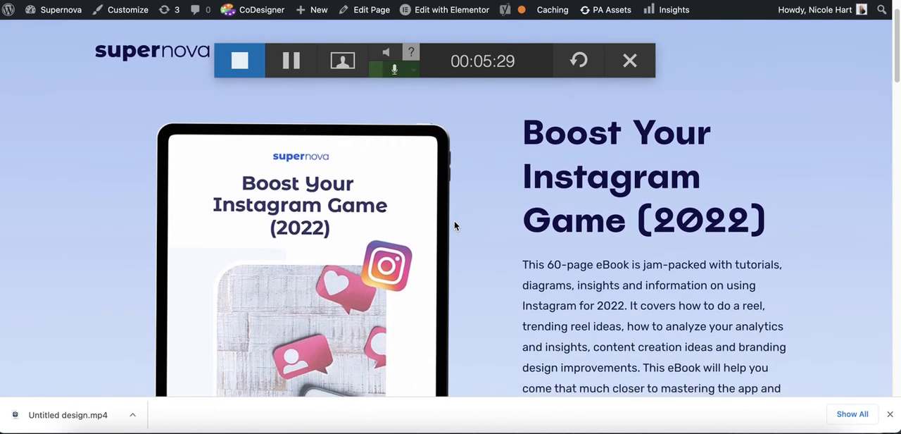
scroll("down", 3)
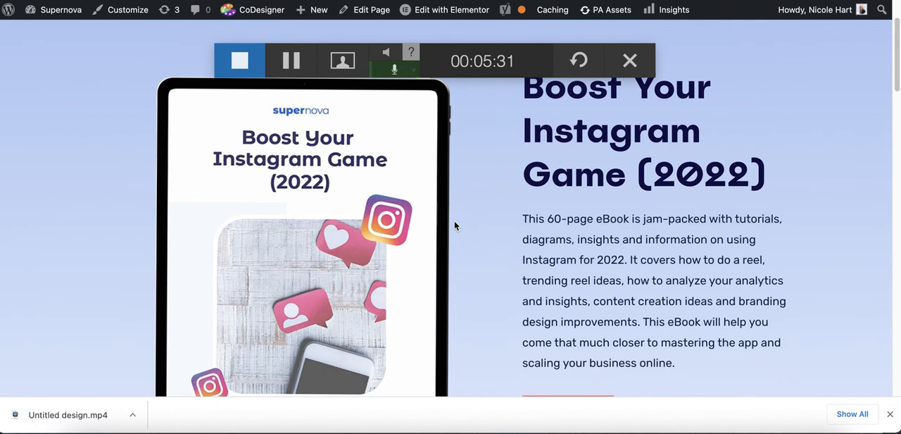
scroll("down", 3)
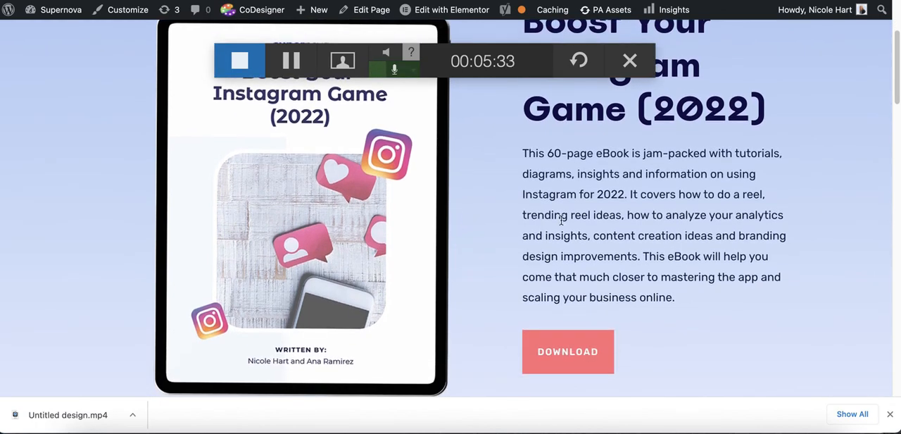
scroll("down", 3)
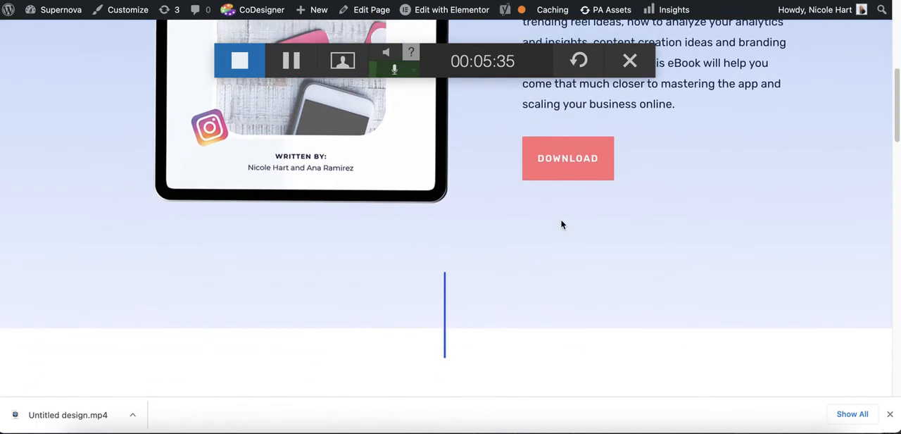
scroll("down", 3)
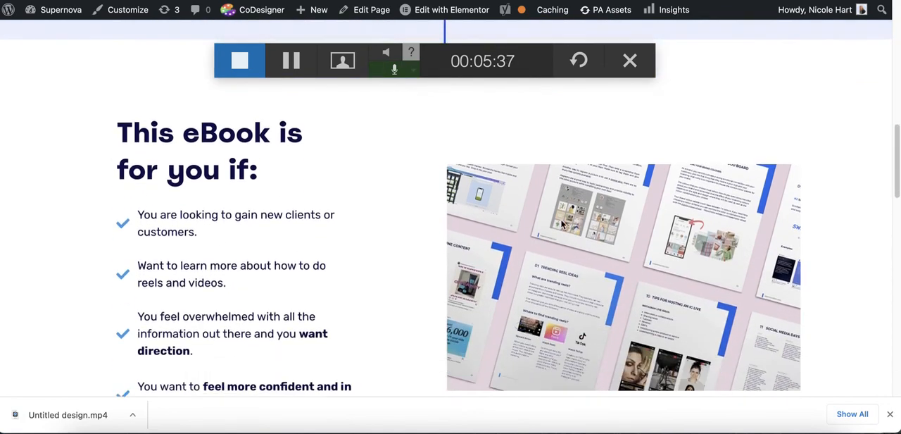
scroll("down", 3)
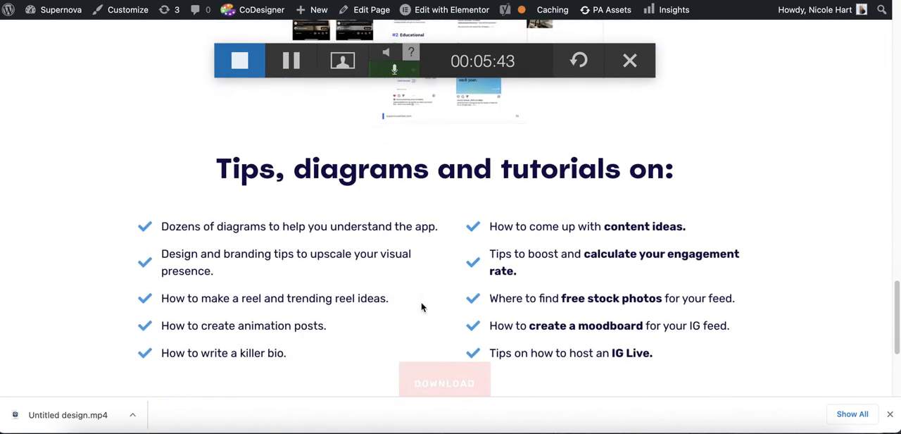
scroll("down", 3)
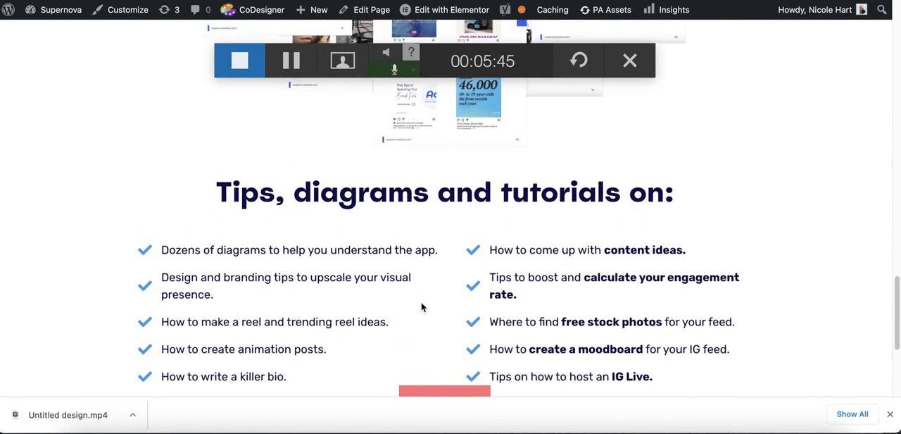